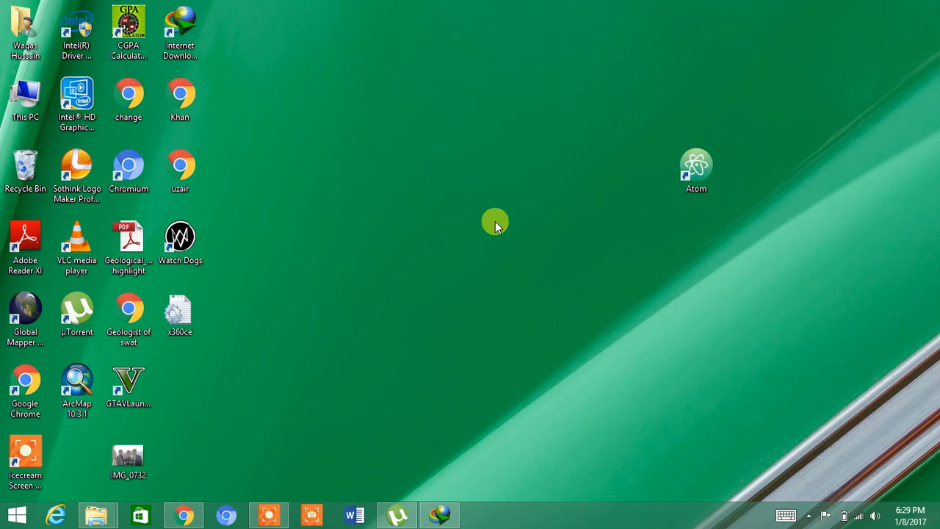
# Look through the desktop options, search Start for notepad, and bring up the web browser.
pyautogui.rightClick(495, 223)
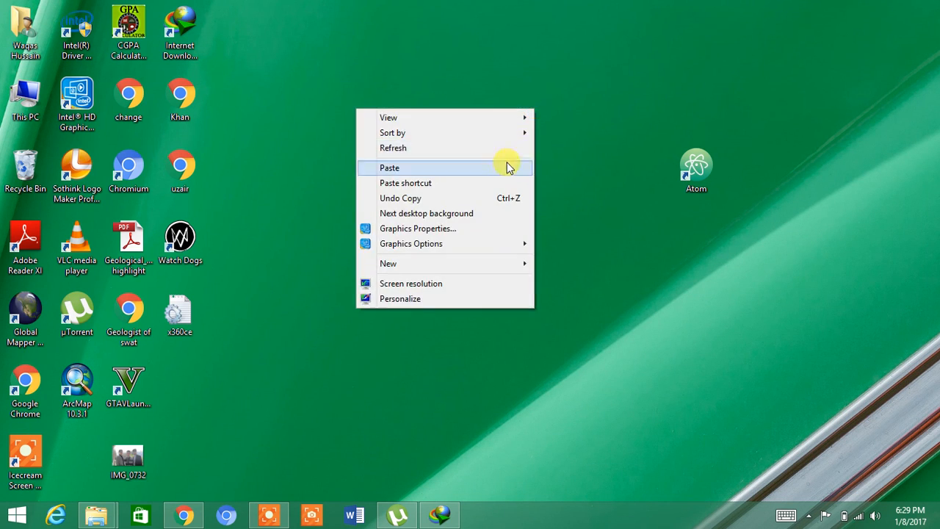
pyautogui.click(351, 332)
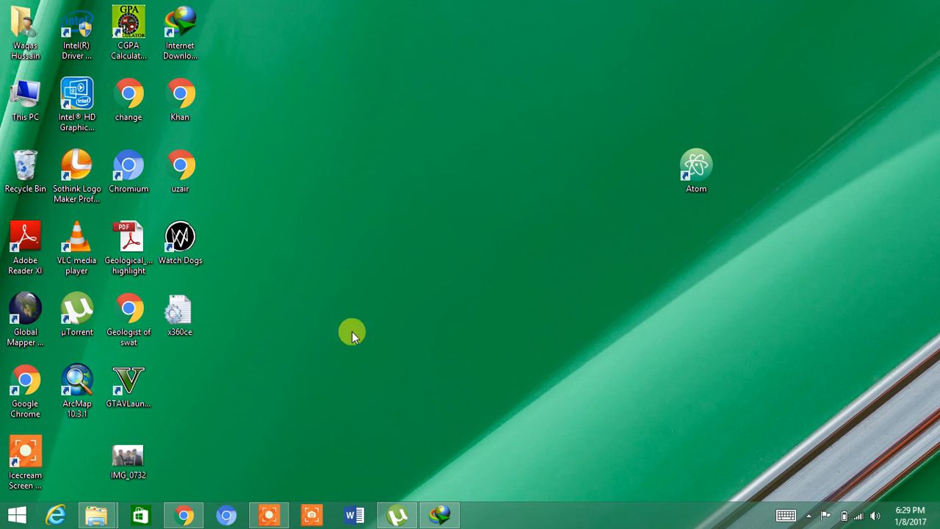
pyautogui.click(11, 512)
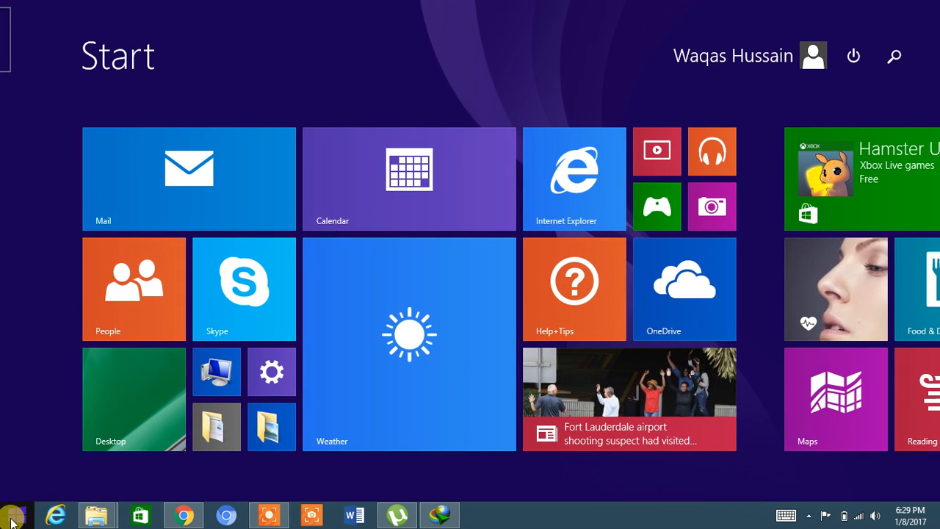
pyautogui.write('notepad')
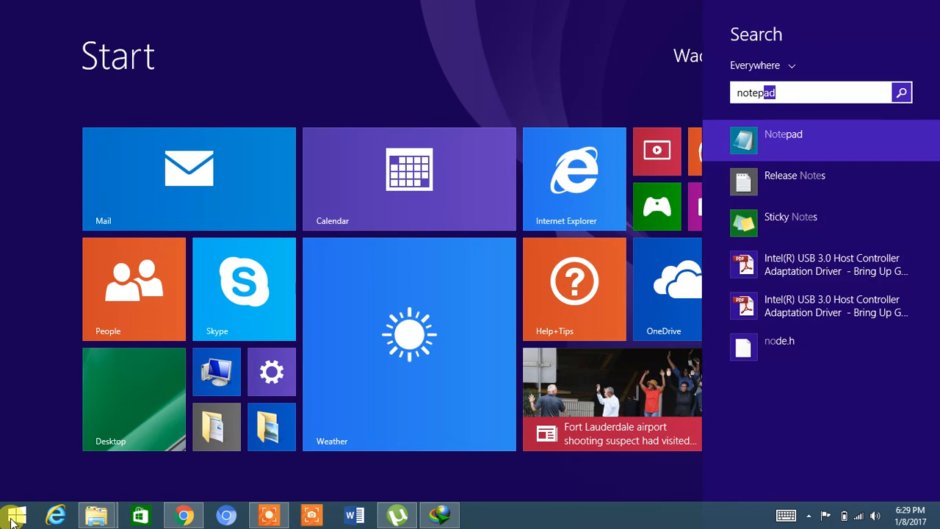
pyautogui.press('BackSpace')
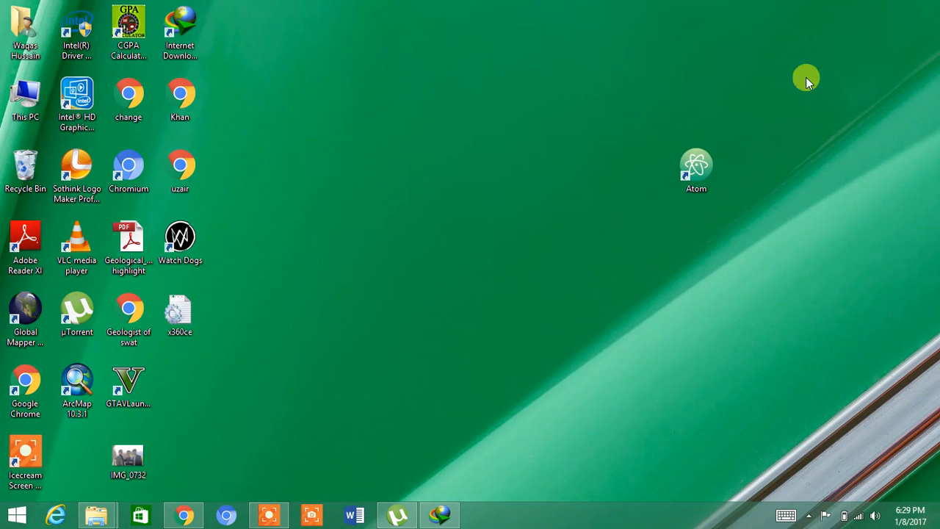
pyautogui.moveTo(849, 82)
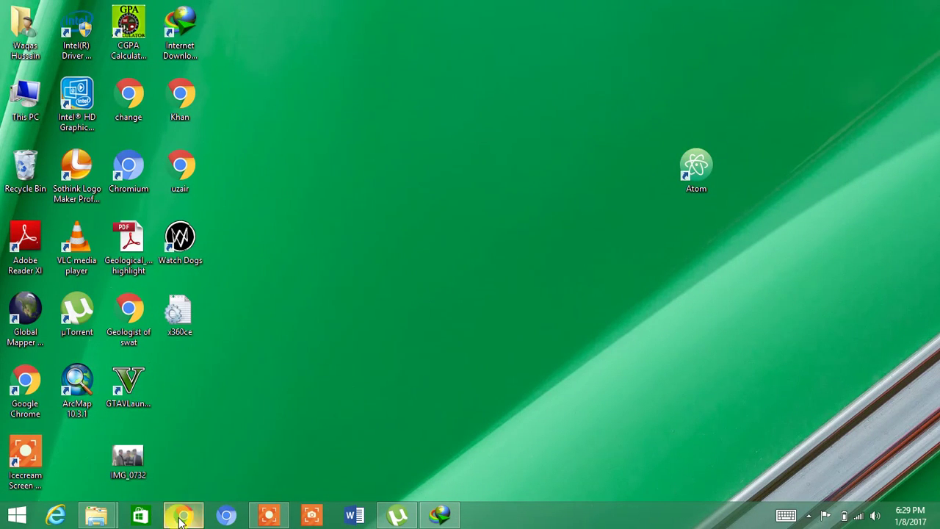
pyautogui.click(176, 514)
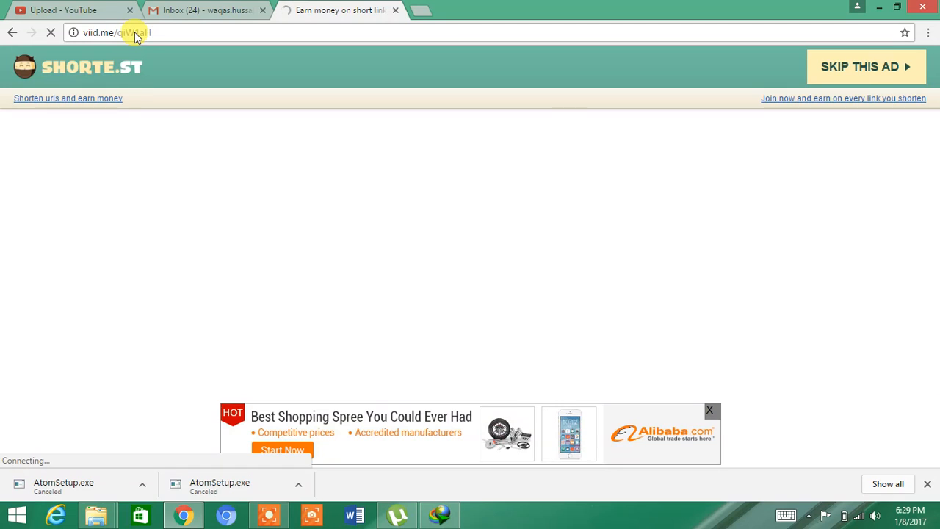
pyautogui.click(866, 66)
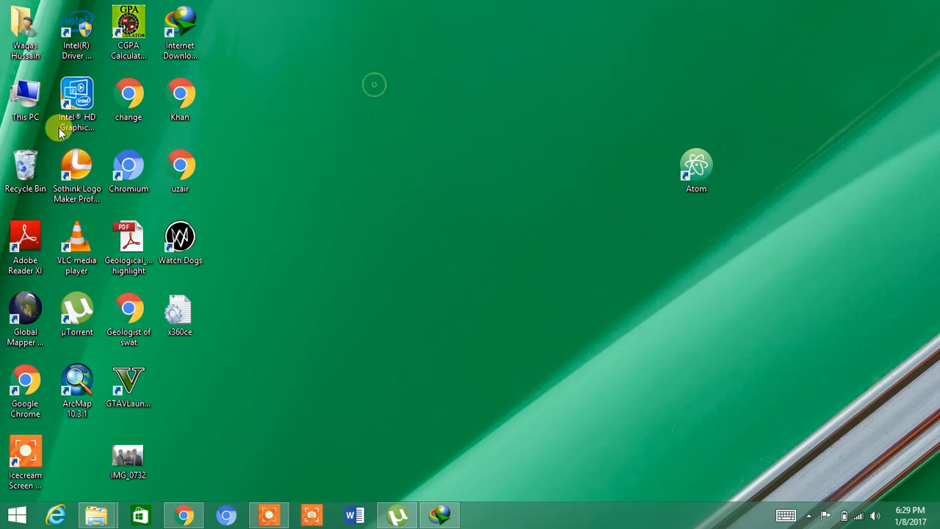
# Run the AtomSetup installer from This PC's Downloads folder and select the Atom desktop shortcut.
pyautogui.doubleClick(22, 95)
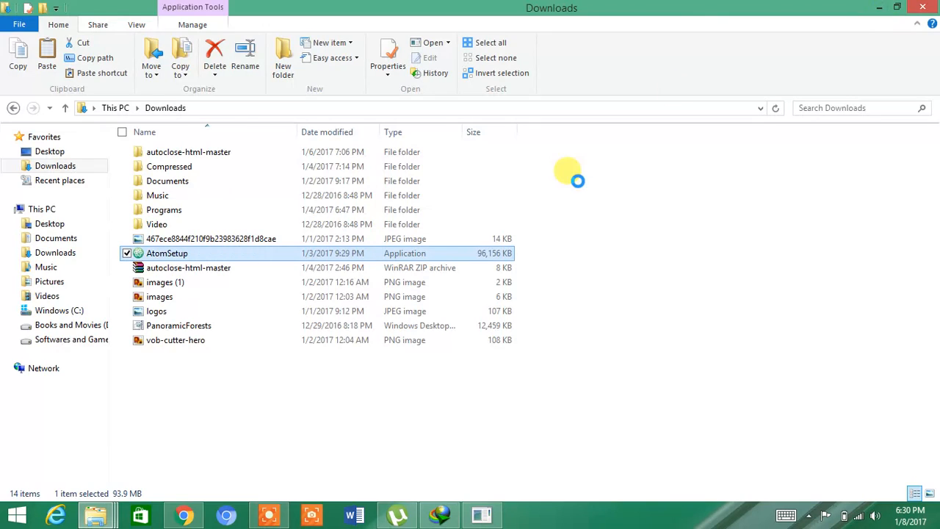
pyautogui.doubleClick(167, 252)
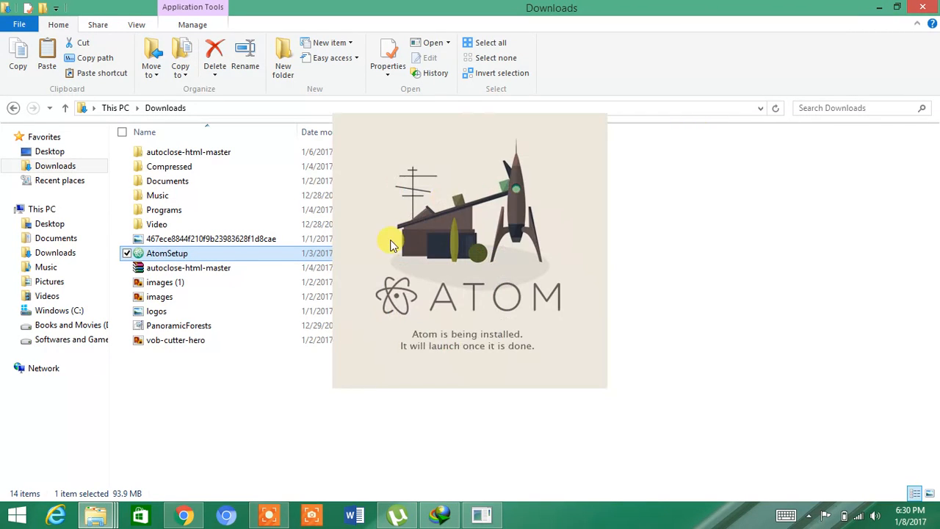
pyautogui.moveTo(507, 213)
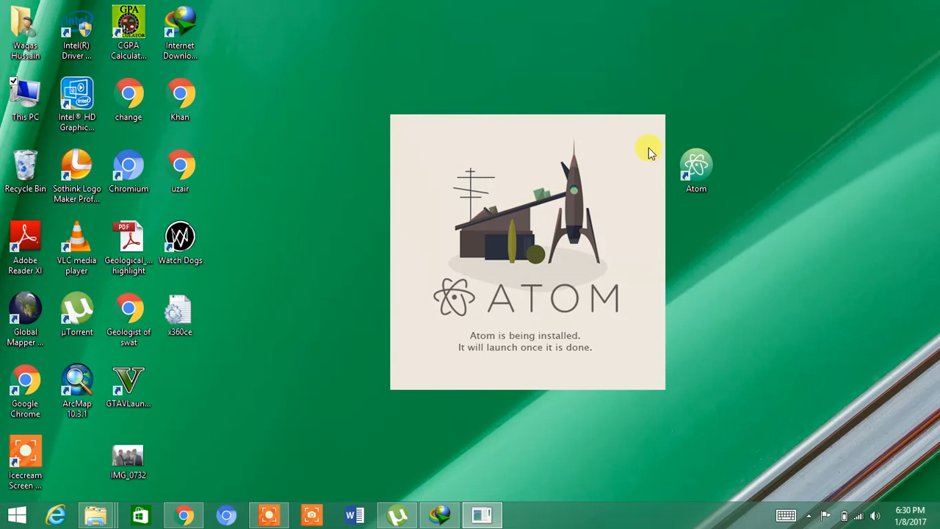
pyautogui.click(696, 170)
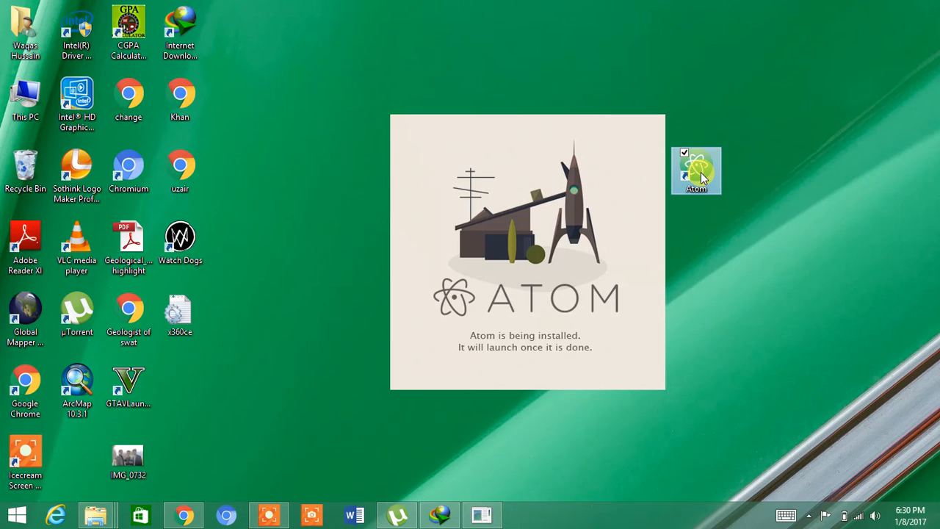
pyautogui.moveTo(714, 226)
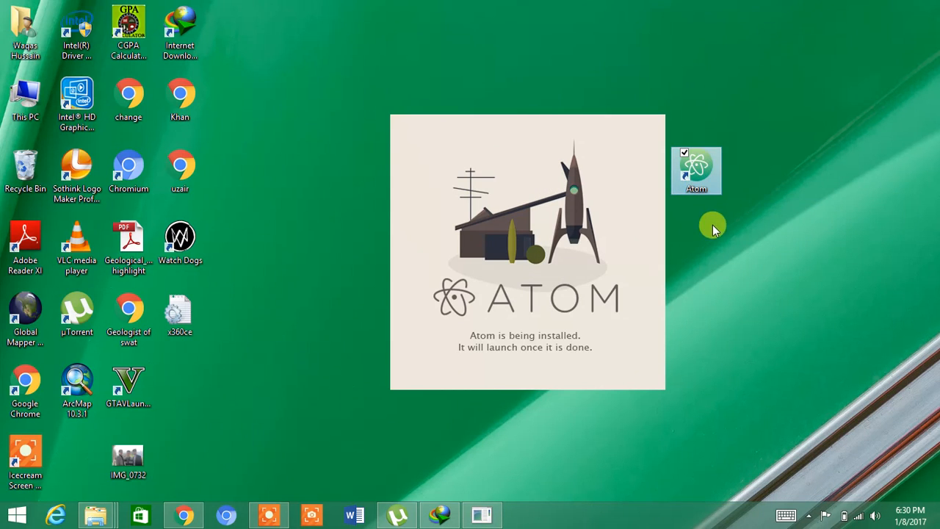
pyautogui.moveTo(594, 314)
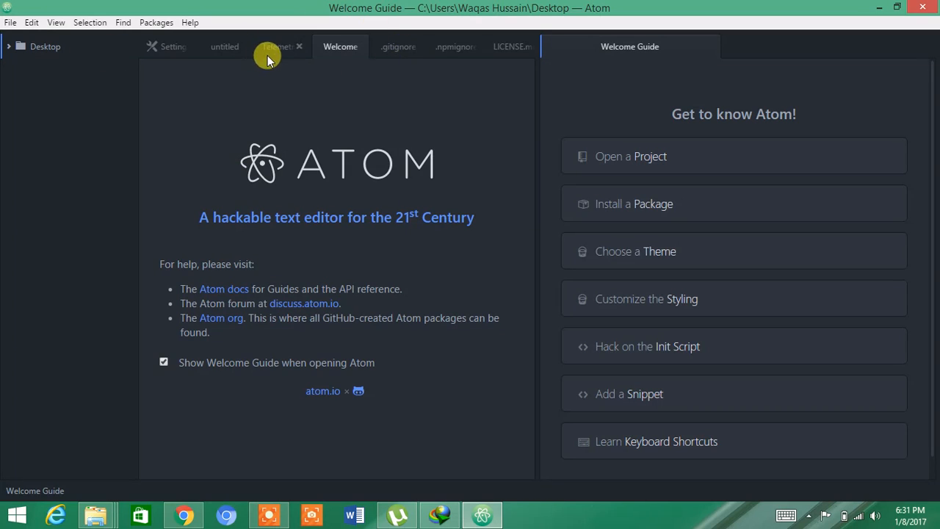
# Bring the empty untitled file to the front in place of the welcome guide.
pyautogui.click(9, 22)
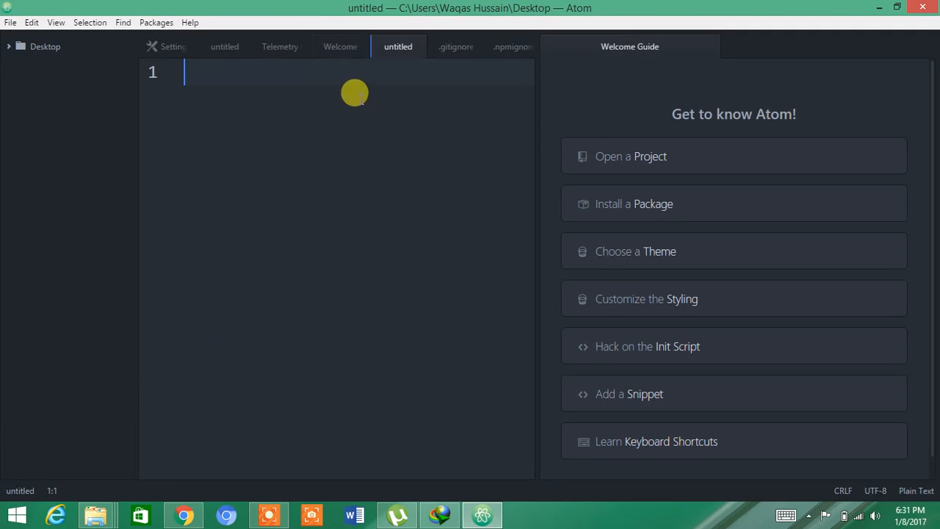
pyautogui.moveTo(529, 103)
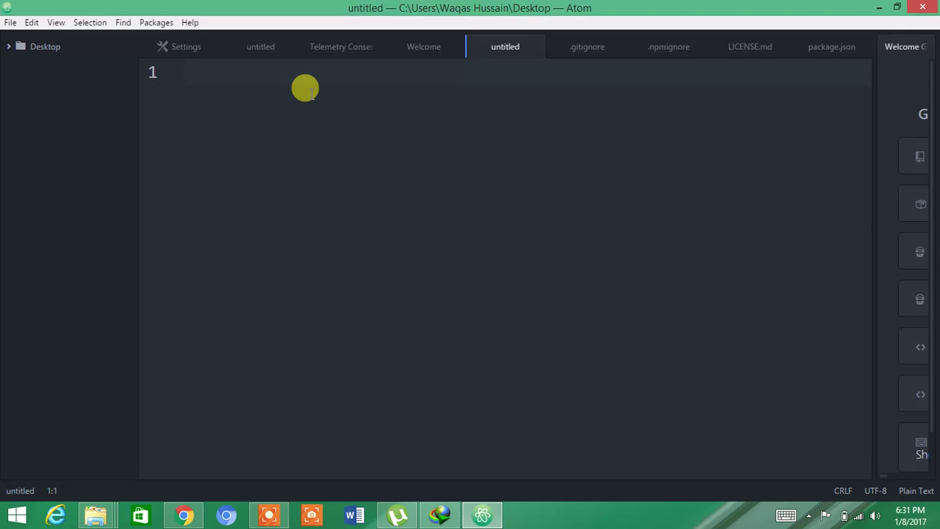
# Write the opening <html> and <body> tags with blank lines below them.
pyautogui.write('<h')
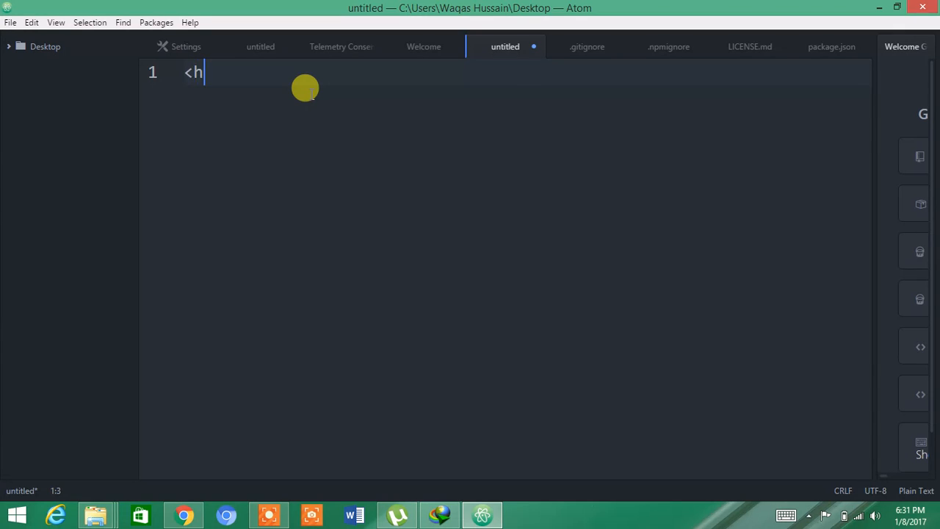
pyautogui.write('tml')
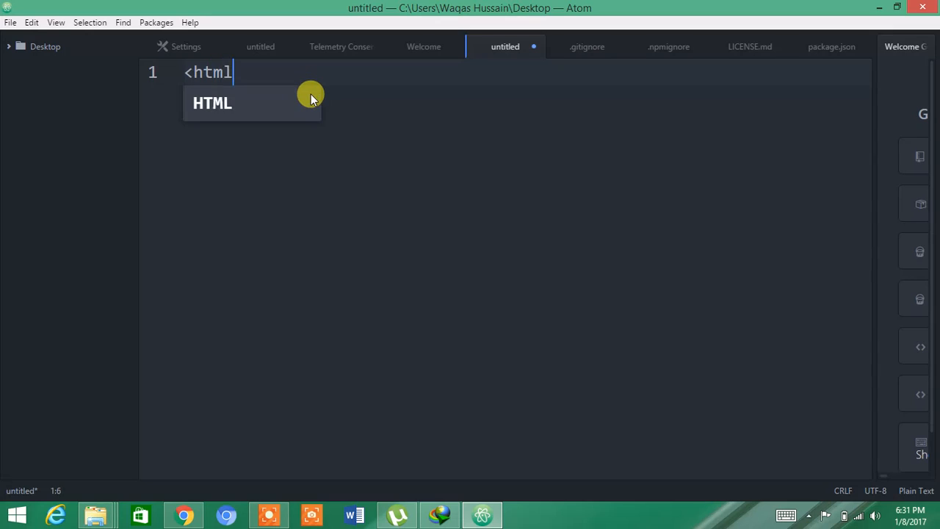
pyautogui.write('>')
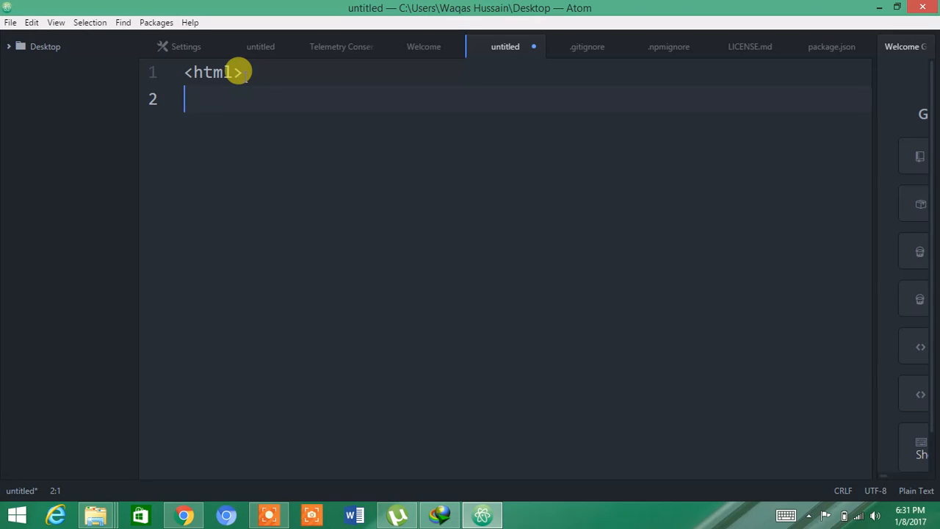
pyautogui.write('<bod')
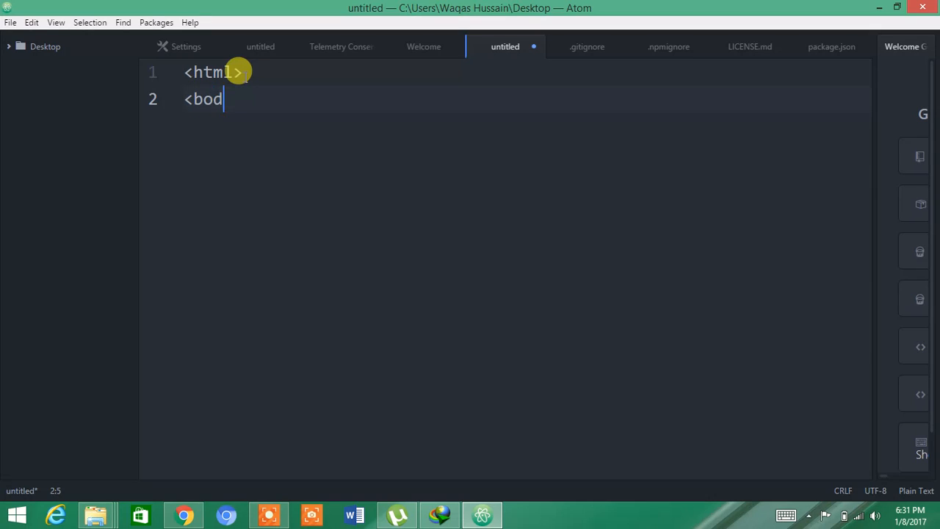
pyautogui.write('y>')
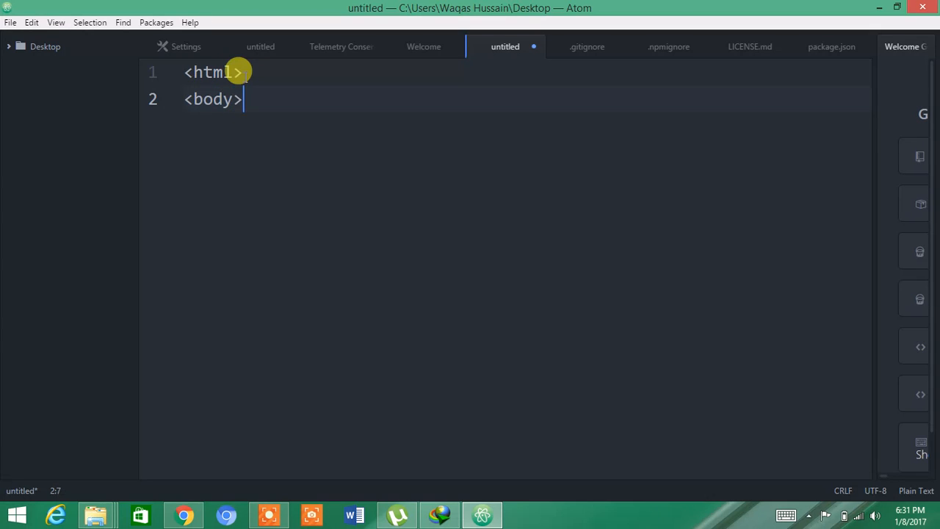
pyautogui.press('Enter')
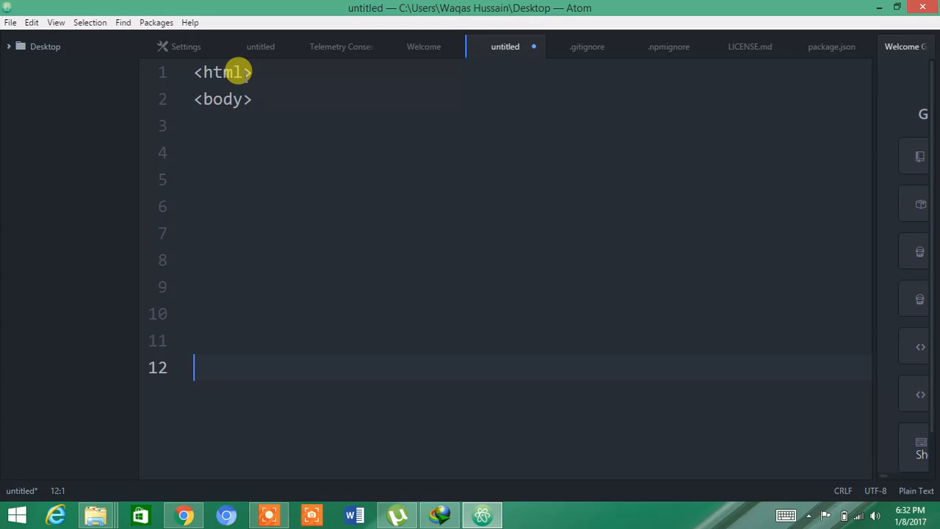
# Add the closing </html> and </body> tags to complete the HTML skeleton.
pyautogui.write('<')
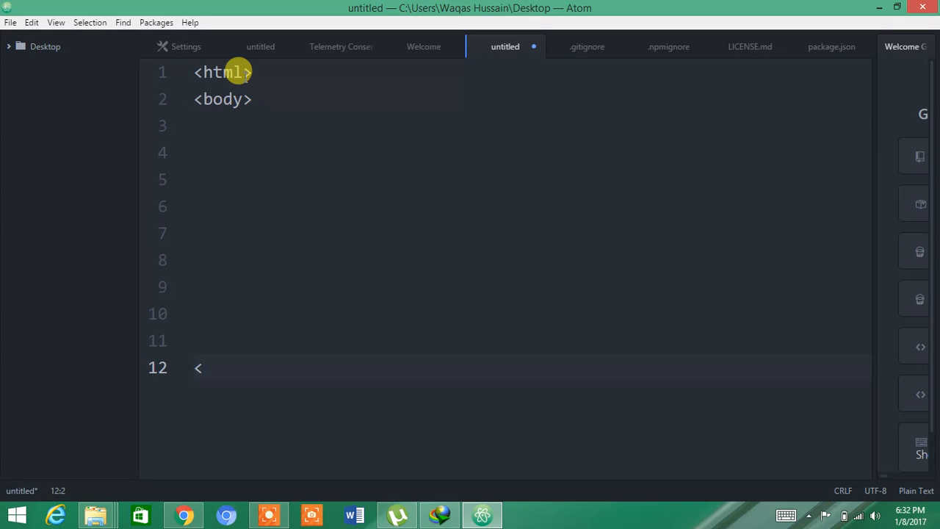
pyautogui.write('/h')
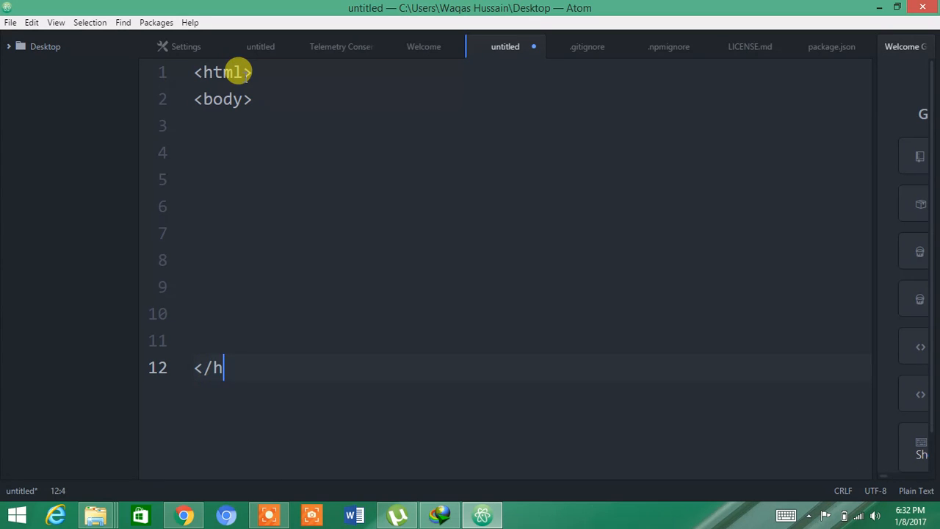
pyautogui.write('tml')
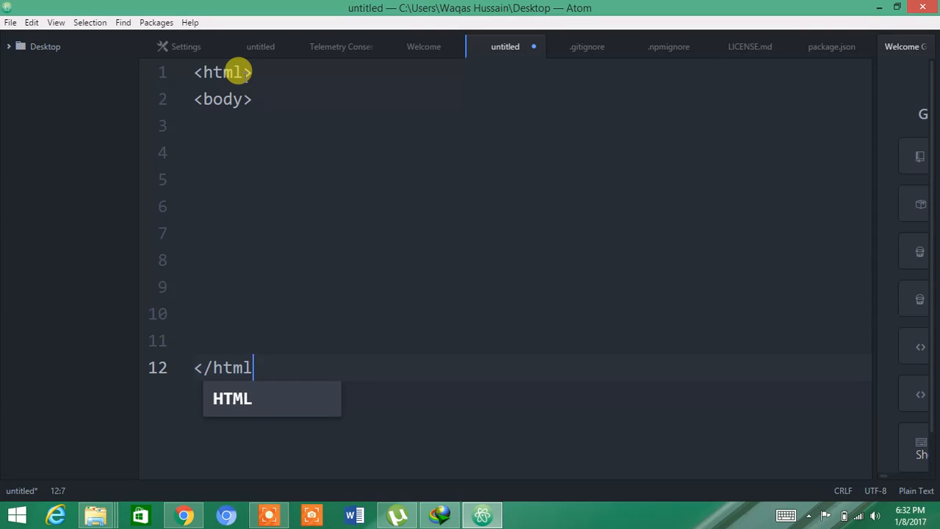
pyautogui.press('Enter')
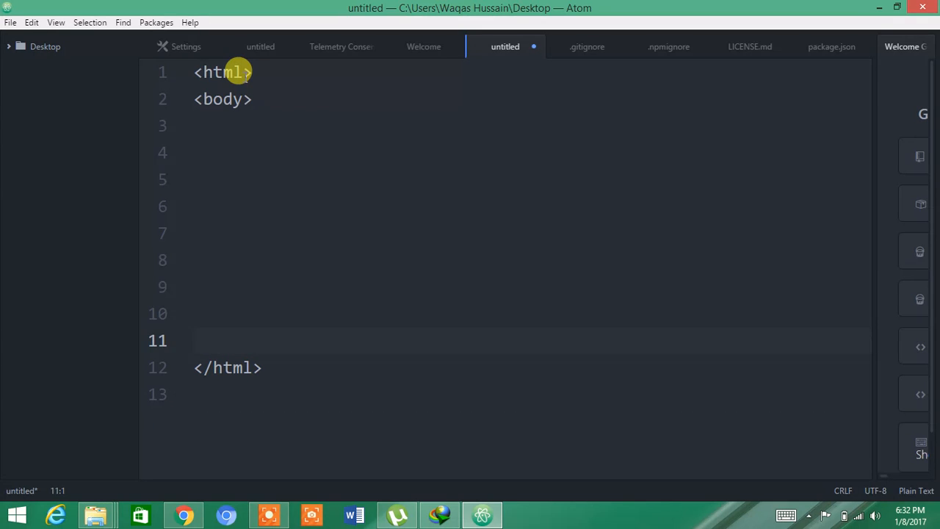
pyautogui.write('</')
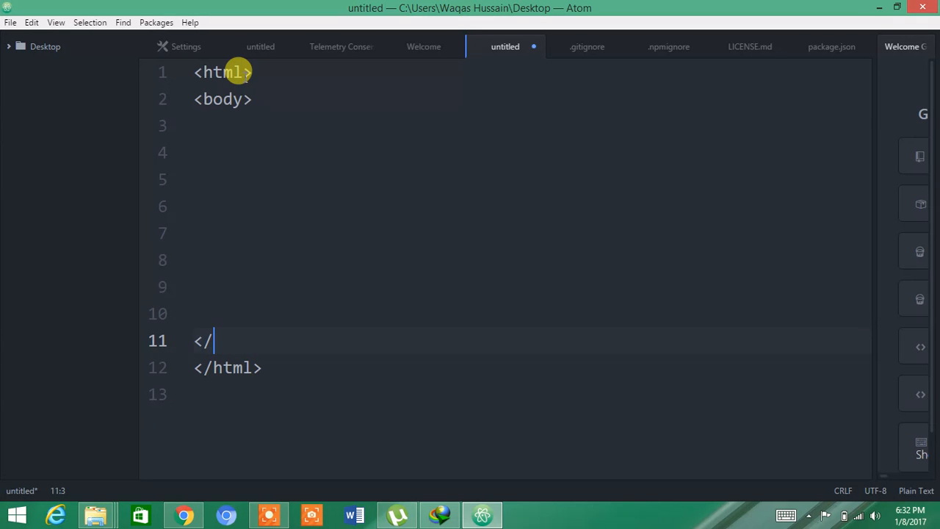
pyautogui.write('bo')
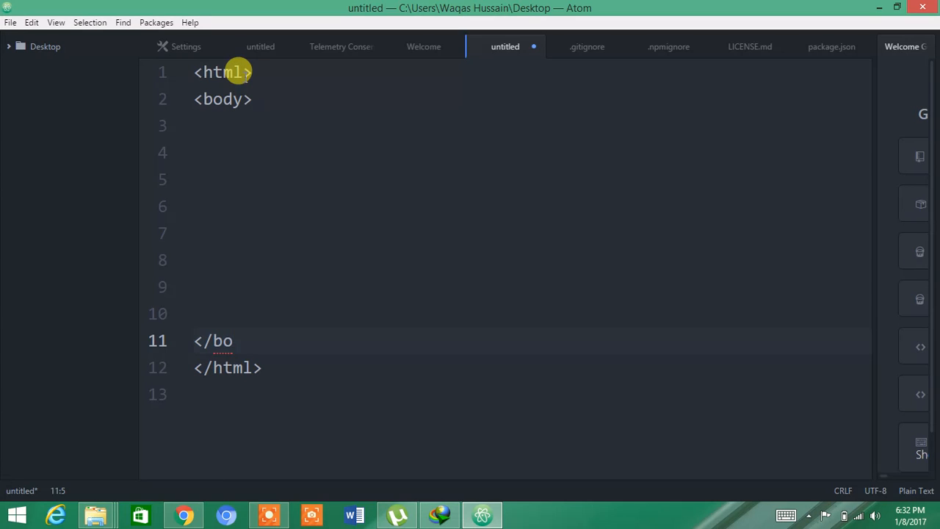
pyautogui.write('dy>')
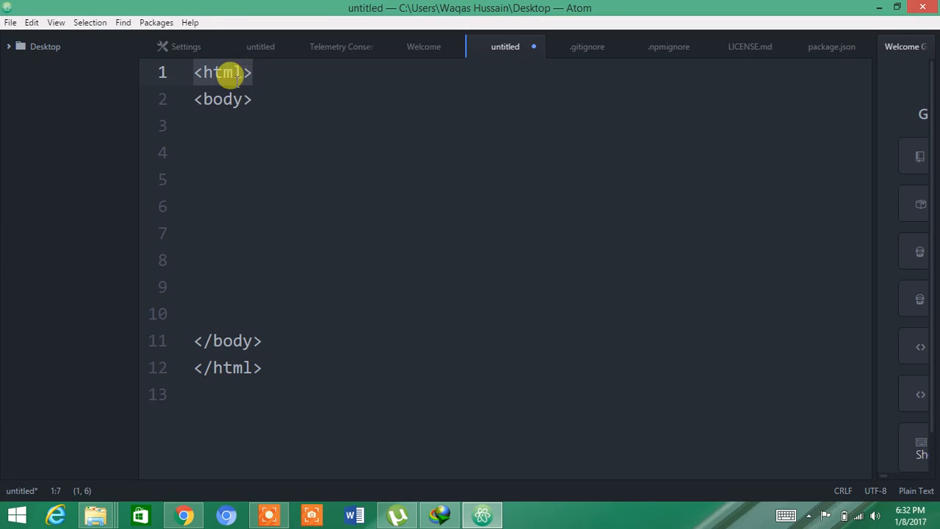
pyautogui.click(203, 99)
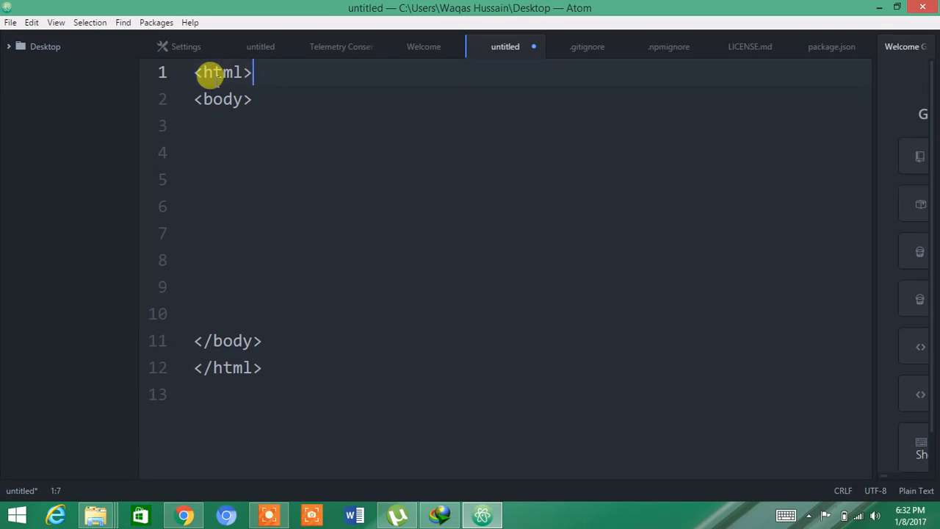
# Save the file to the Desktop as new page.html so Atom colours it as HTML.
pyautogui.click(9, 22)
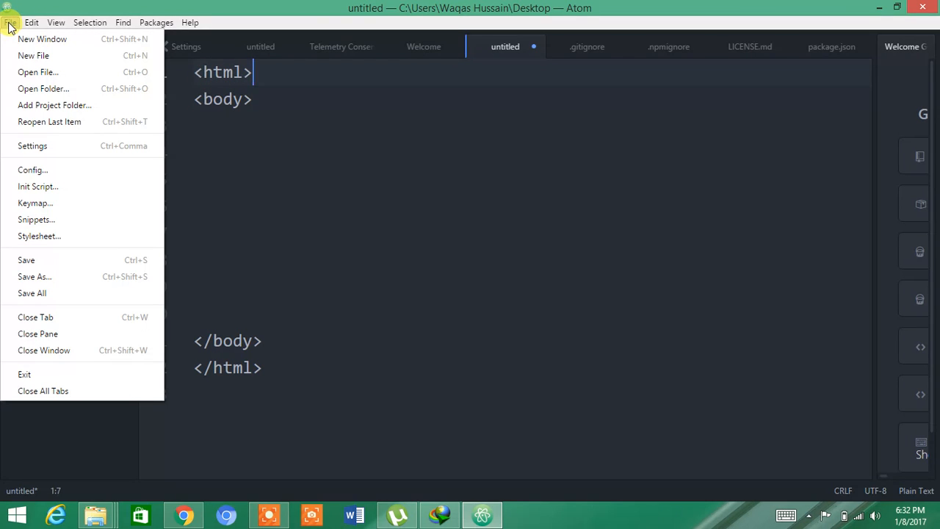
pyautogui.moveTo(108, 258)
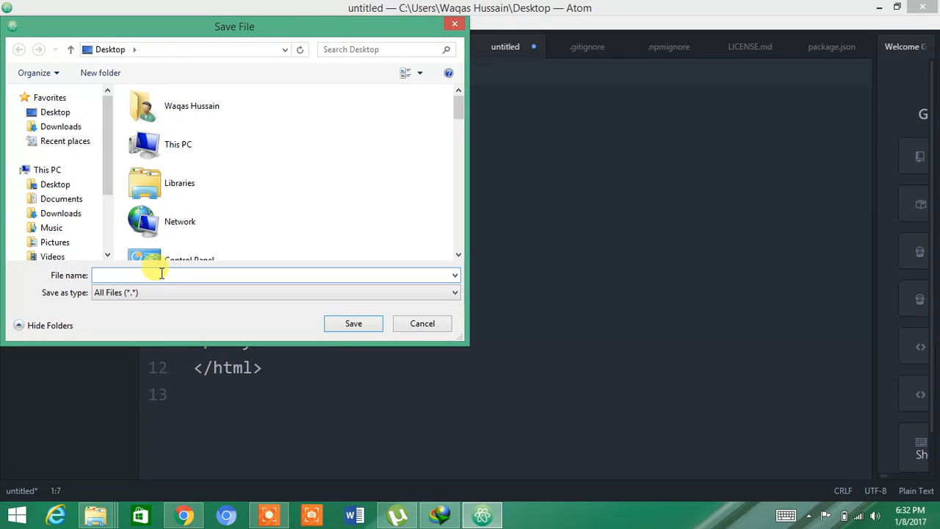
pyautogui.write('new pa')
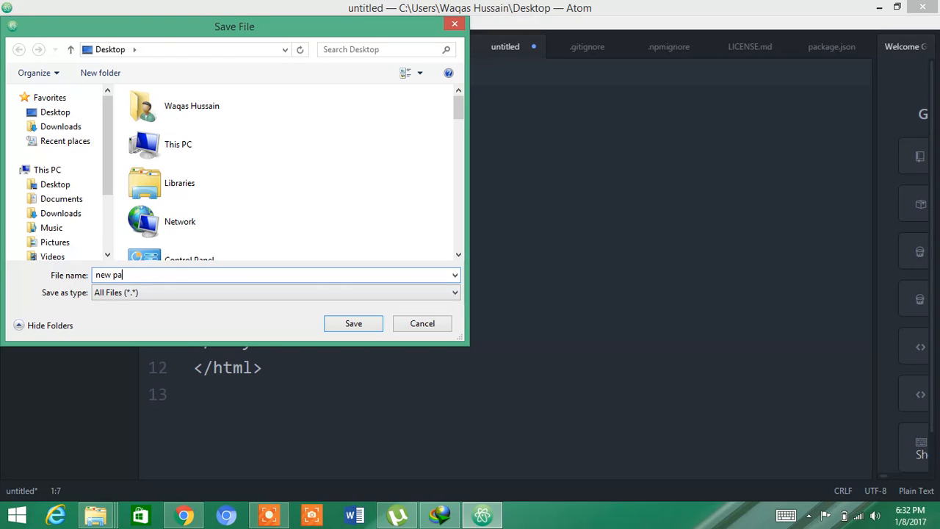
pyautogui.write('ge.')
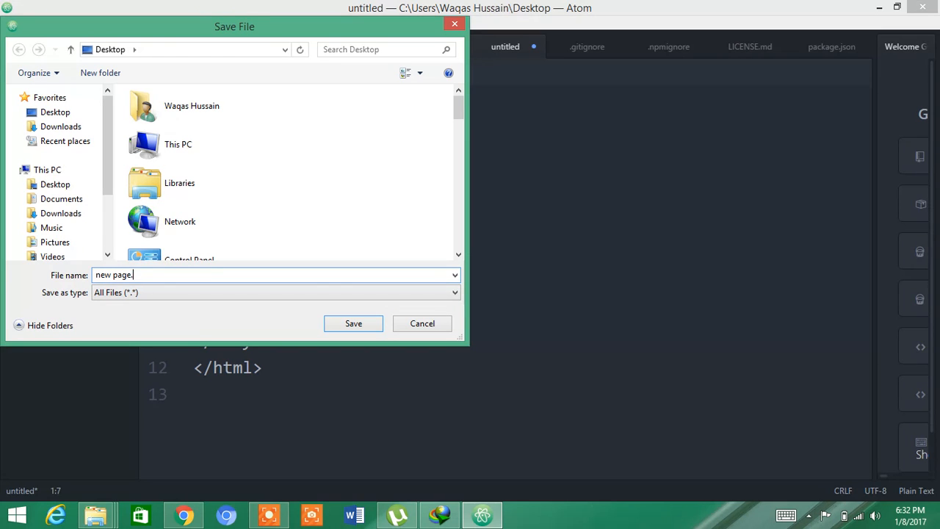
pyautogui.write('html')
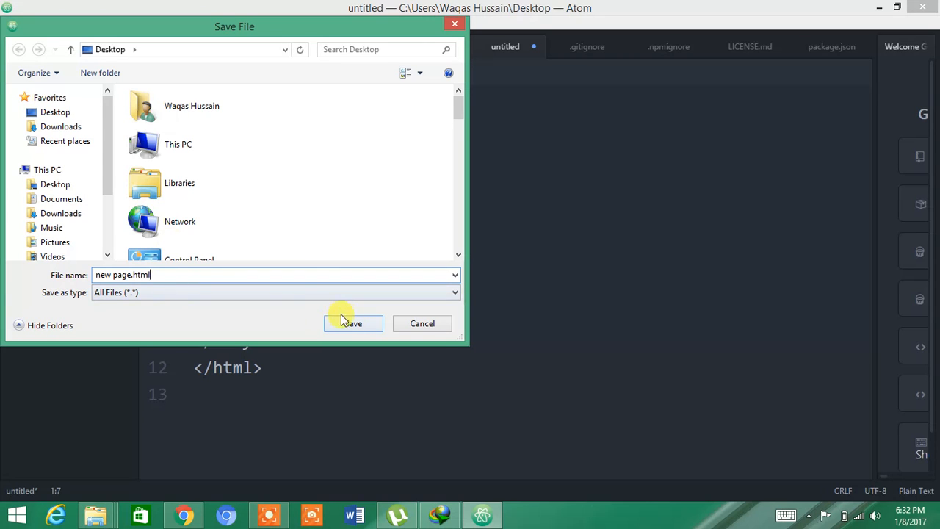
pyautogui.click(352, 323)
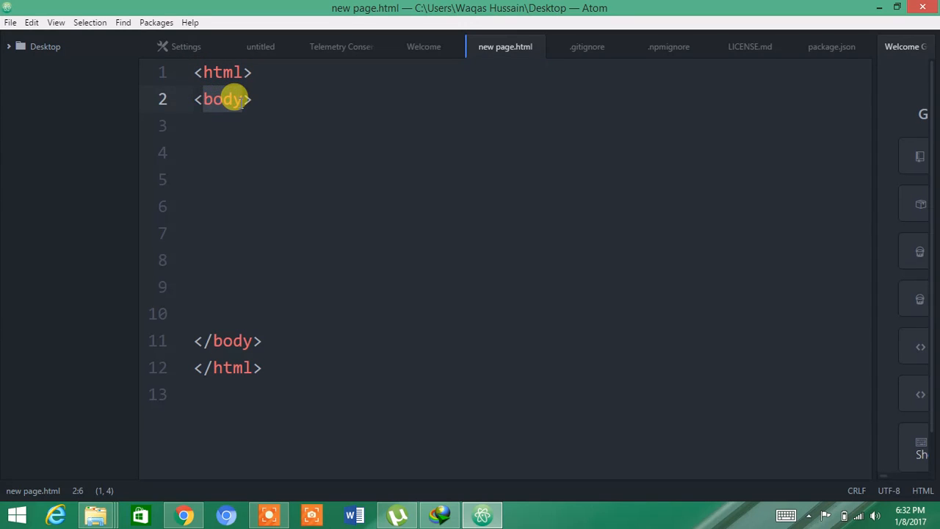
# View new page.html from the desktop in Chrome as a blank page, then return to Atom.
pyautogui.click(213, 341)
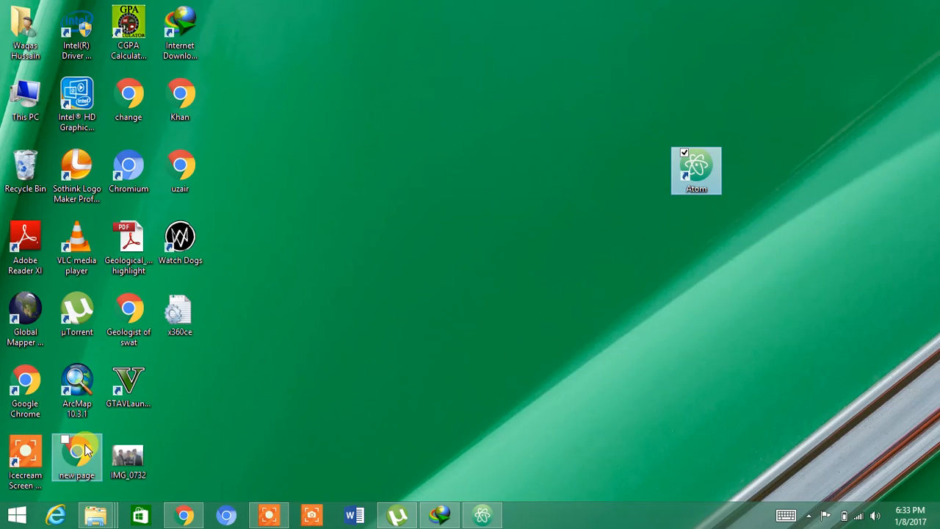
pyautogui.doubleClick(77, 457)
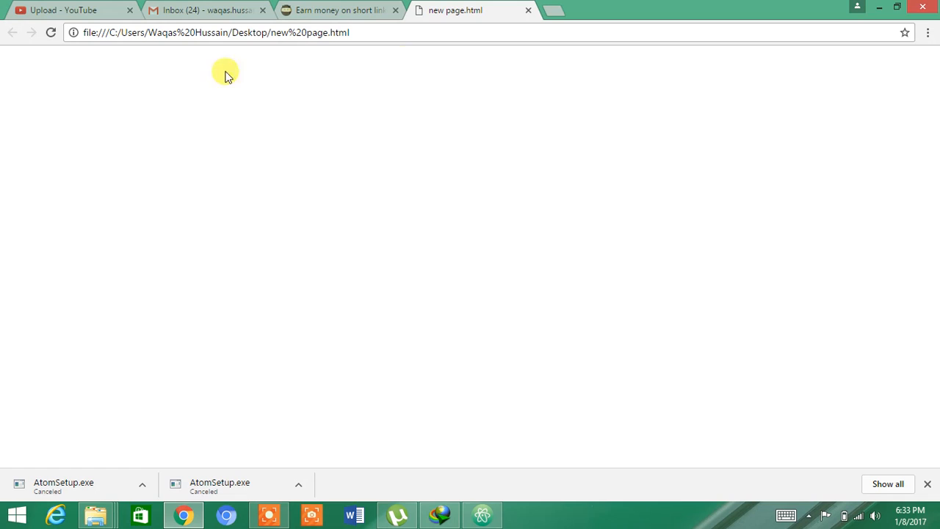
pyautogui.moveTo(491, 511)
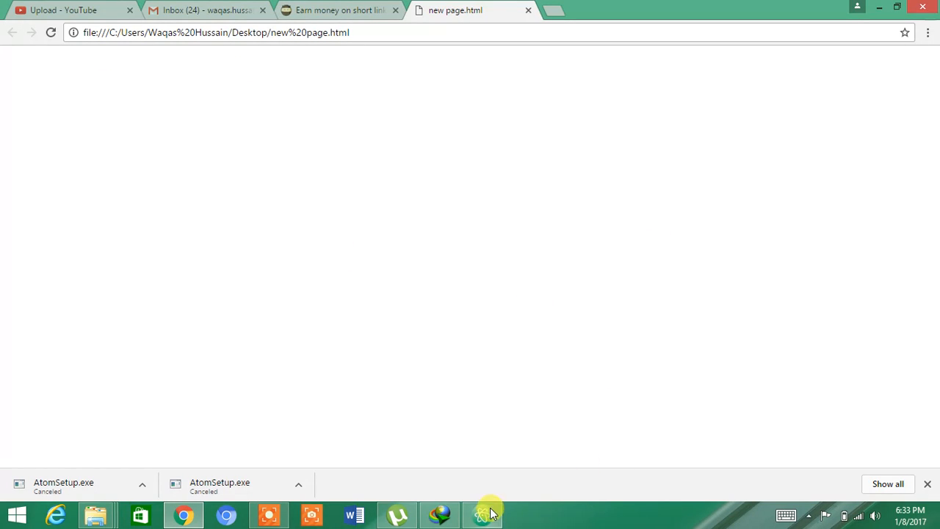
pyautogui.click(482, 514)
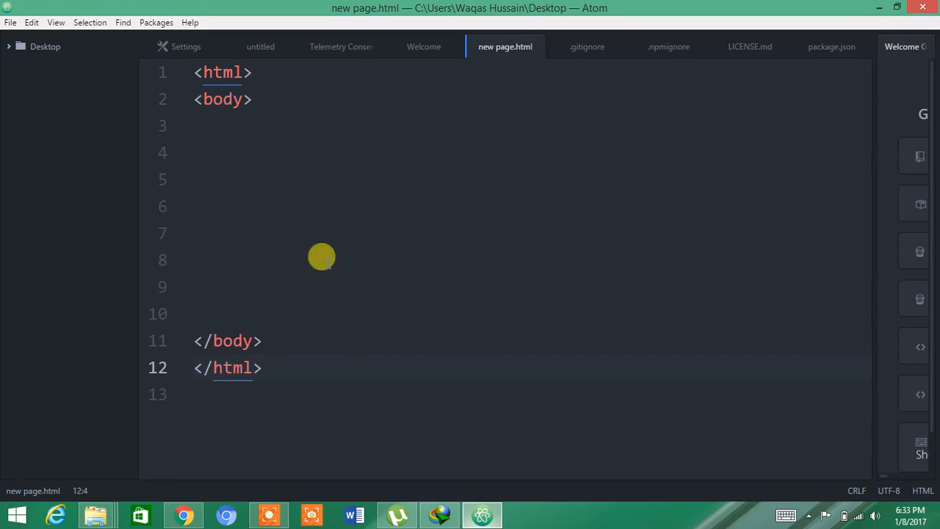
# Add an h1 heading 'This is my page' on the line after the body tag.
pyautogui.click(213, 126)
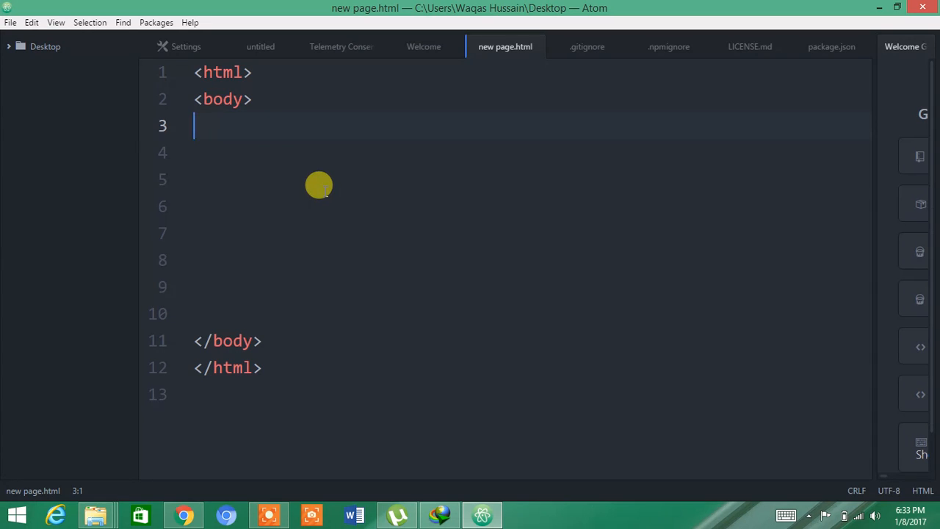
pyautogui.write('<')
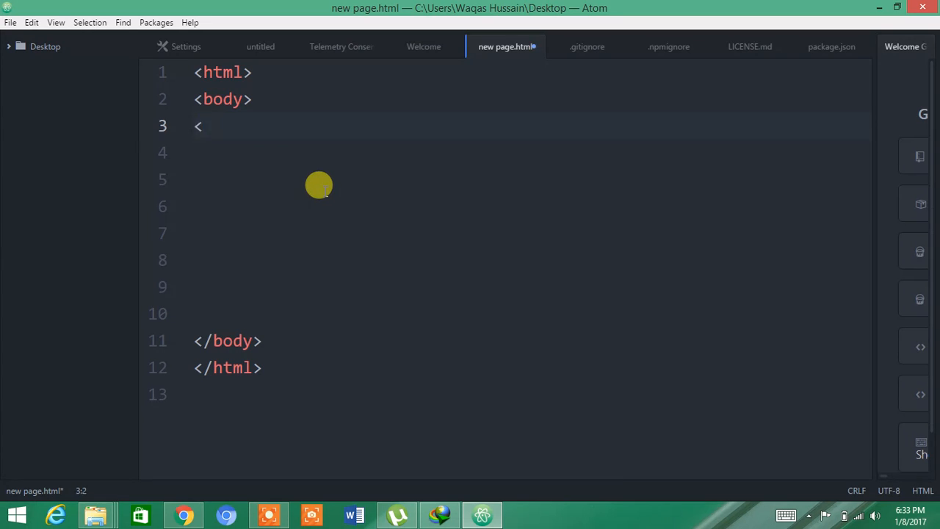
pyautogui.write('h1>')
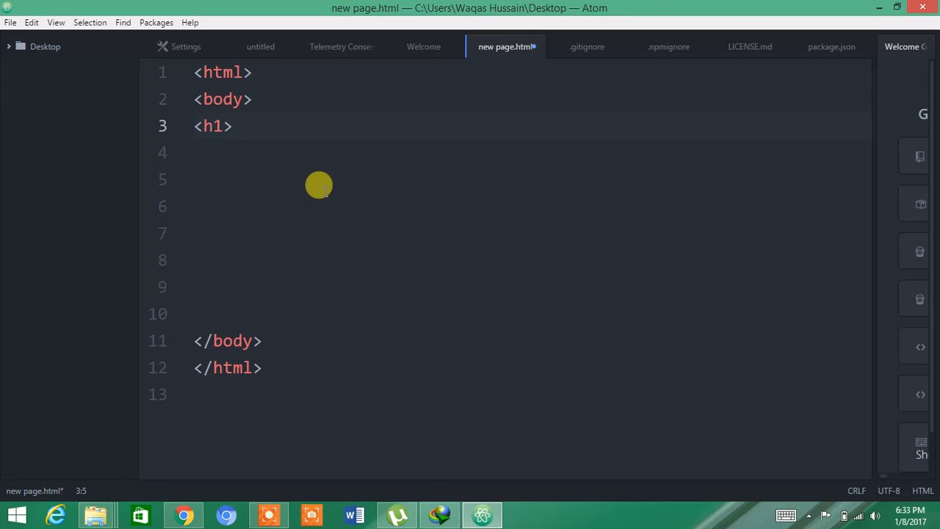
pyautogui.write('This is')
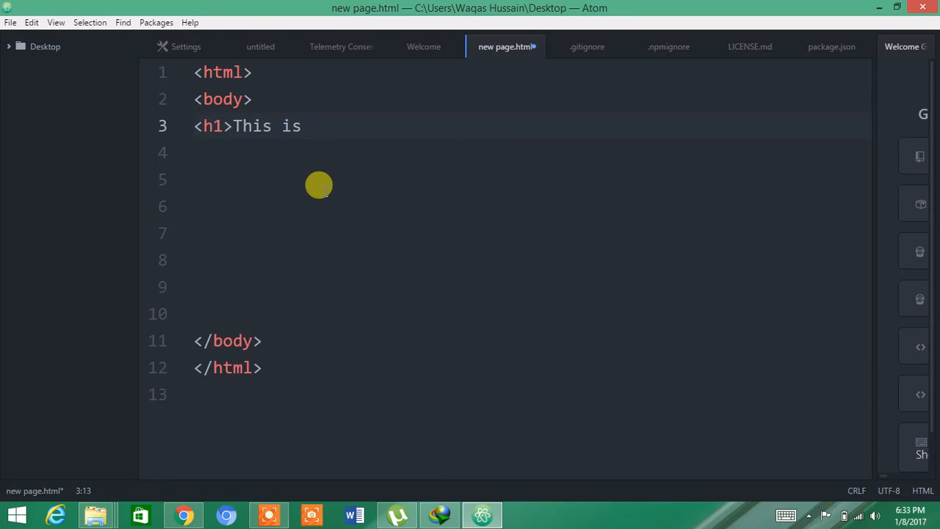
pyautogui.write('my page')
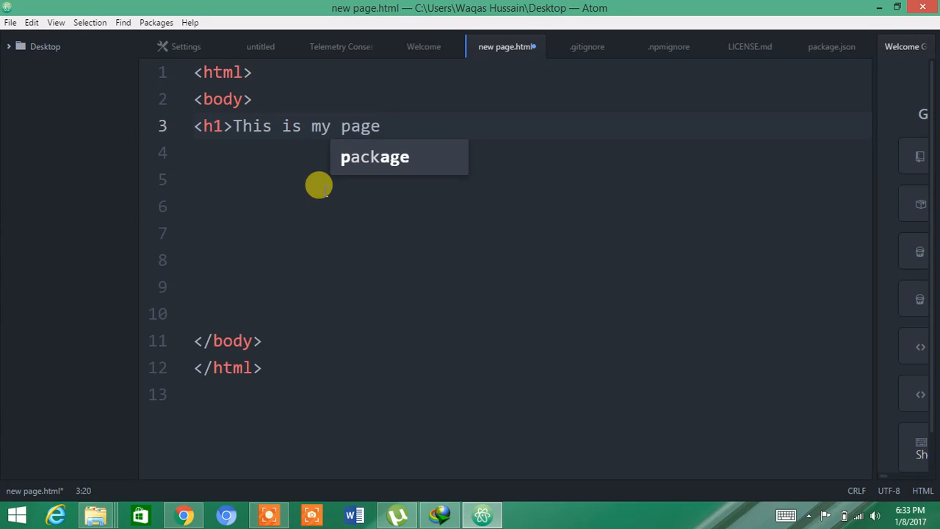
pyautogui.write('<')
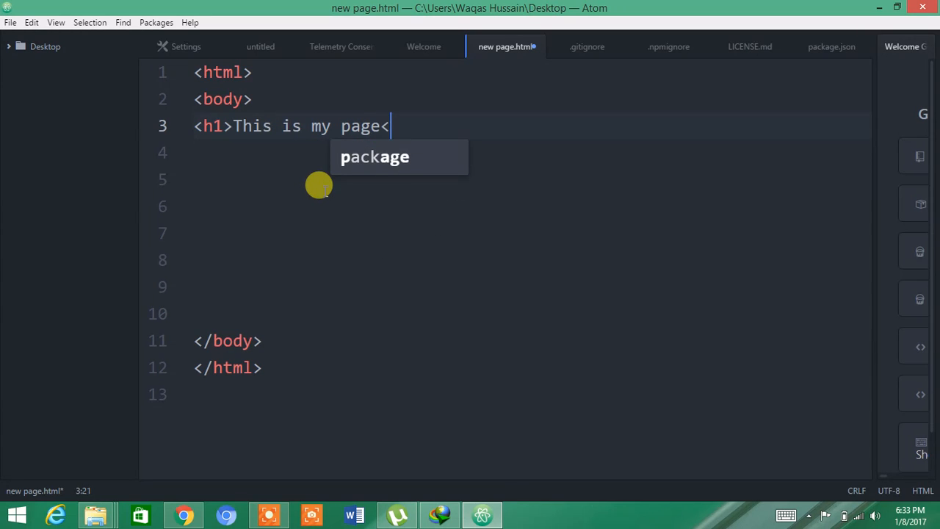
pyautogui.write('/h')
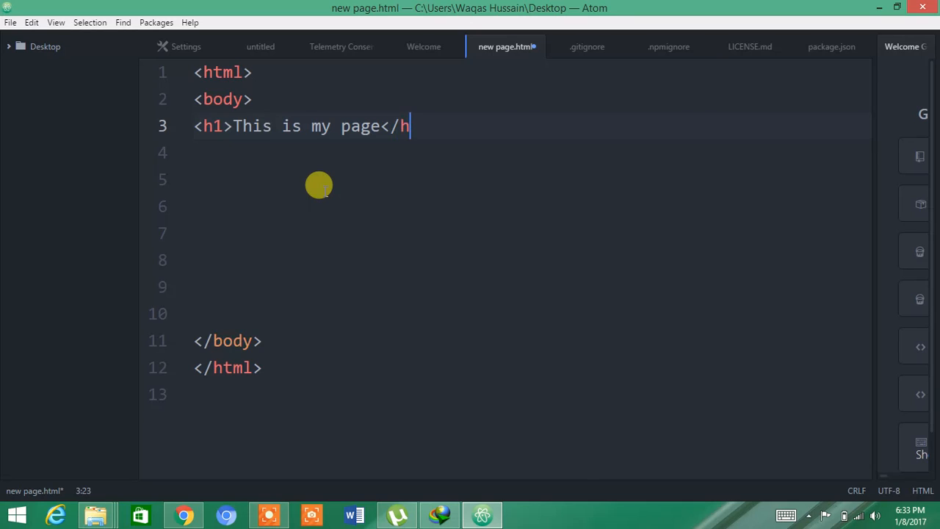
pyautogui.write('1')
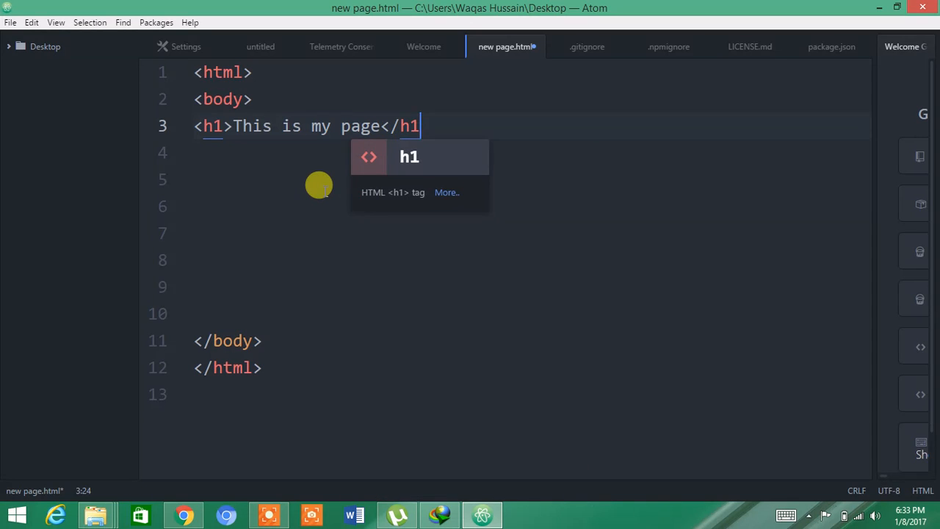
pyautogui.write('>')
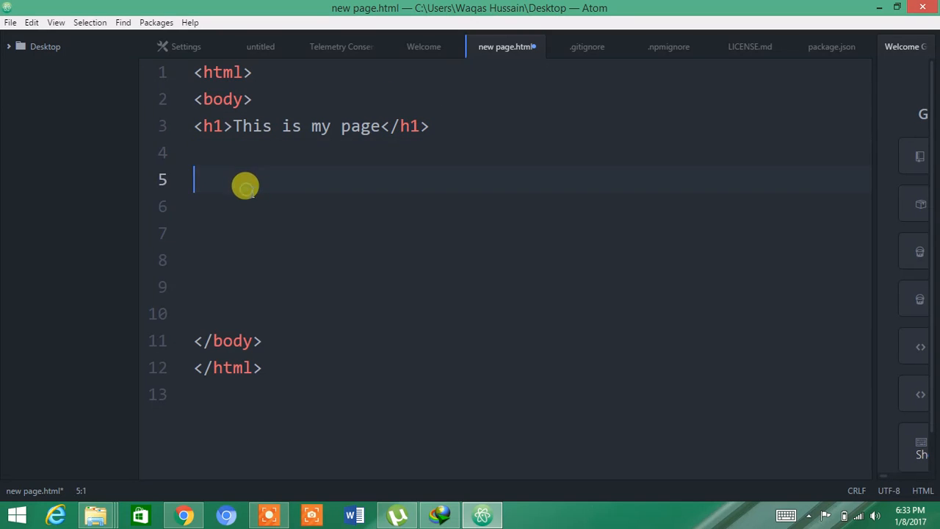
pyautogui.click(9, 22)
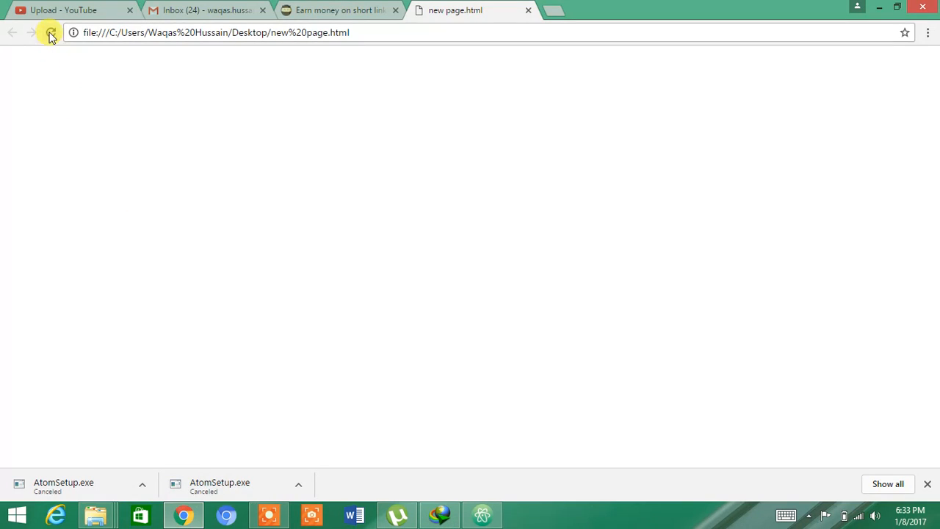
# Reload the Chrome page to render the new heading, then return to the editor.
pyautogui.click(50, 35)
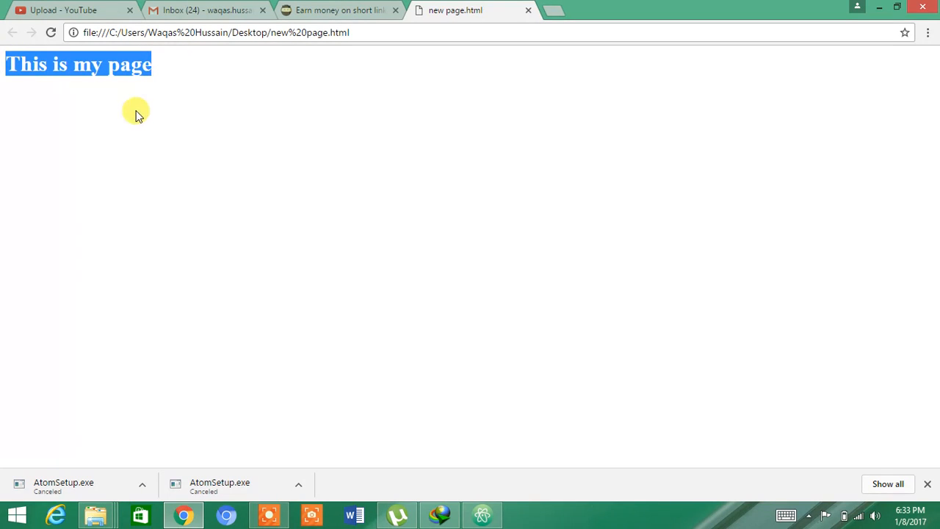
pyautogui.moveTo(205, 481)
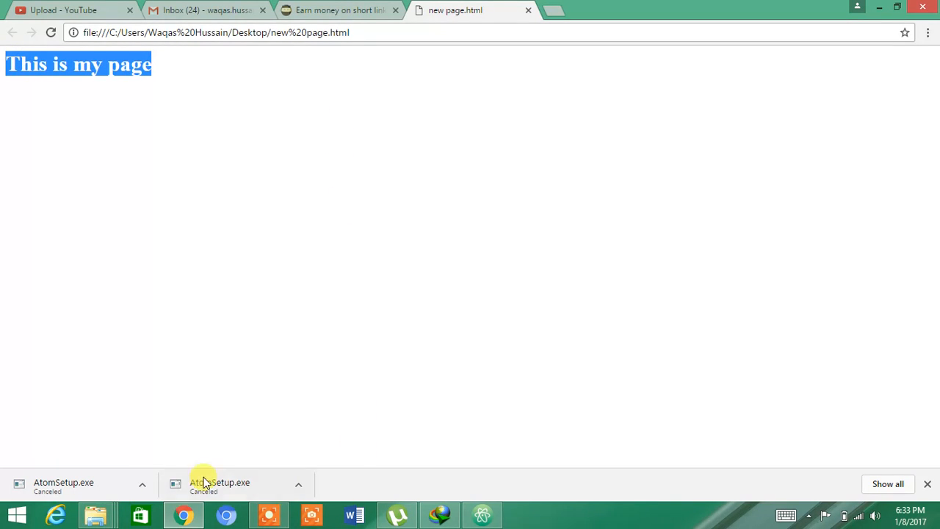
pyautogui.moveTo(216, 452)
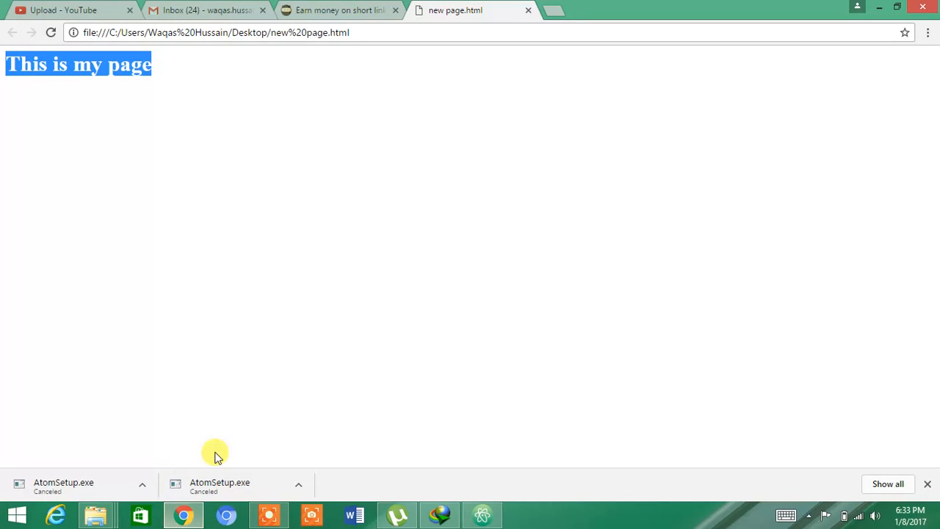
pyautogui.click(482, 514)
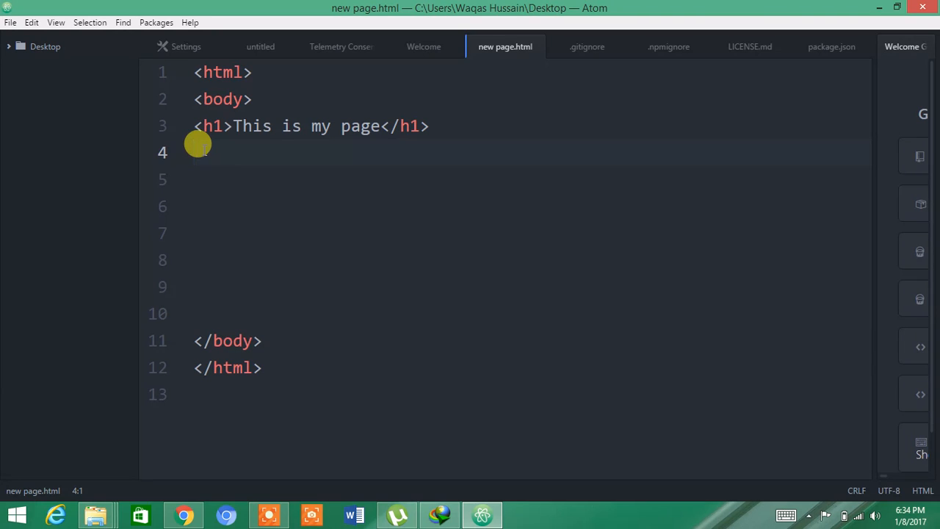
# Add <h2>Home</h2> on line 4 under the main heading and save the file.
pyautogui.write('<')
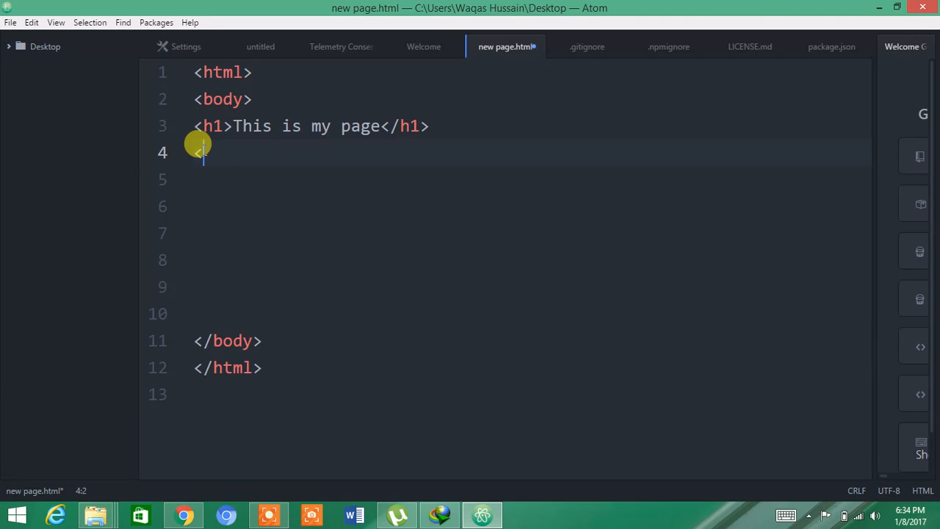
pyautogui.write('<h2>')
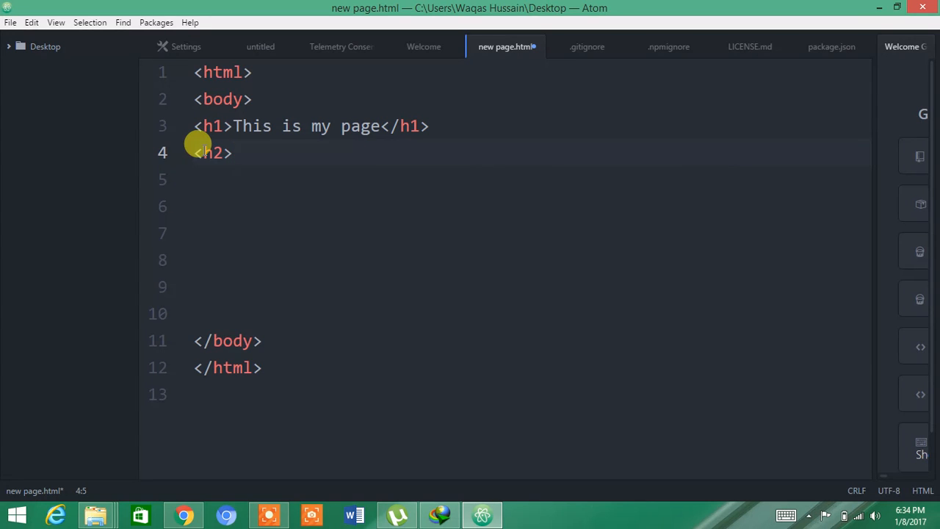
pyautogui.write('Home')
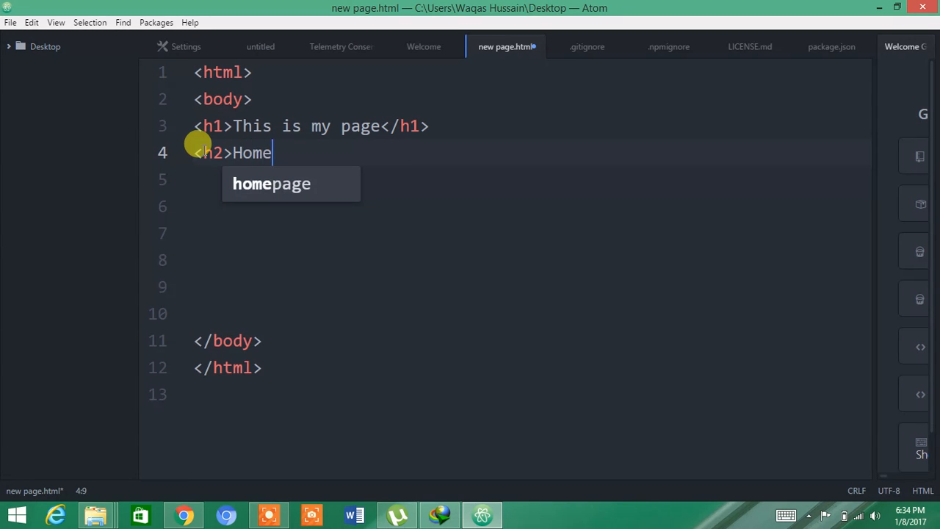
pyautogui.write('</h2>')
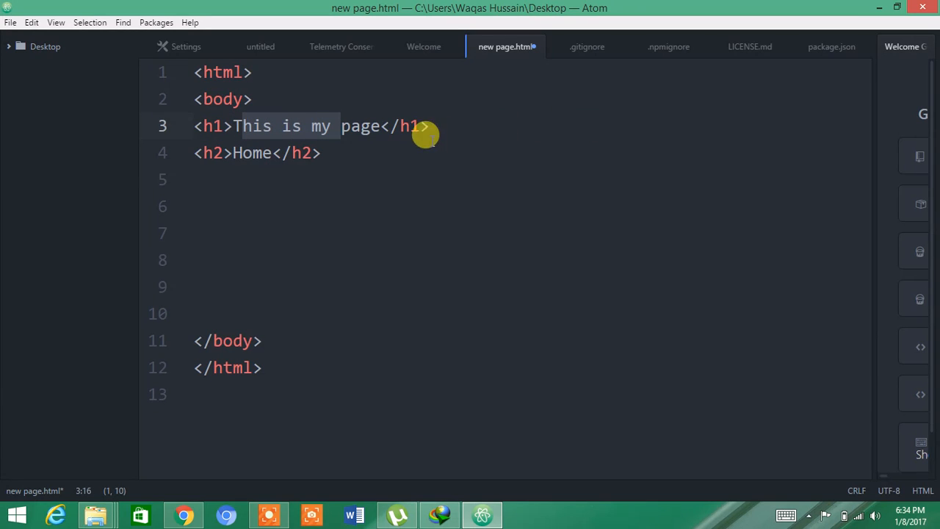
pyautogui.click(233, 126)
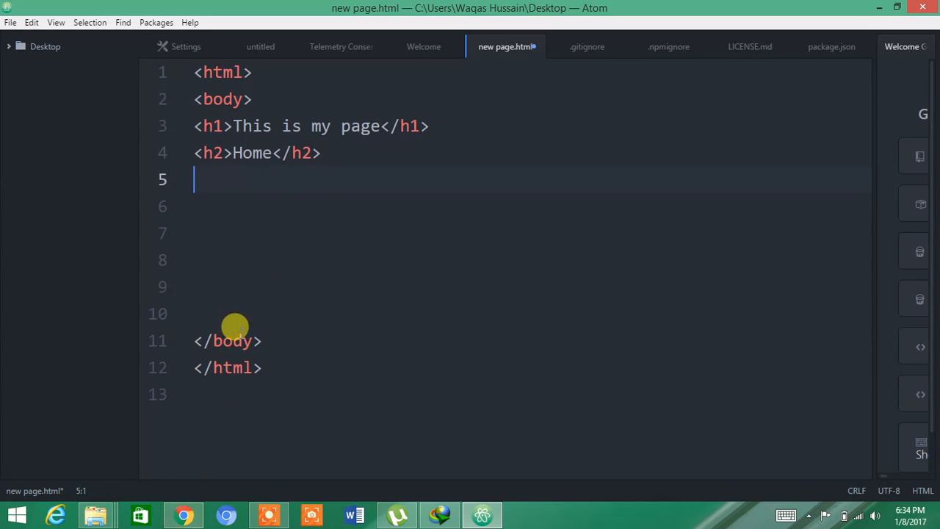
pyautogui.click(9, 22)
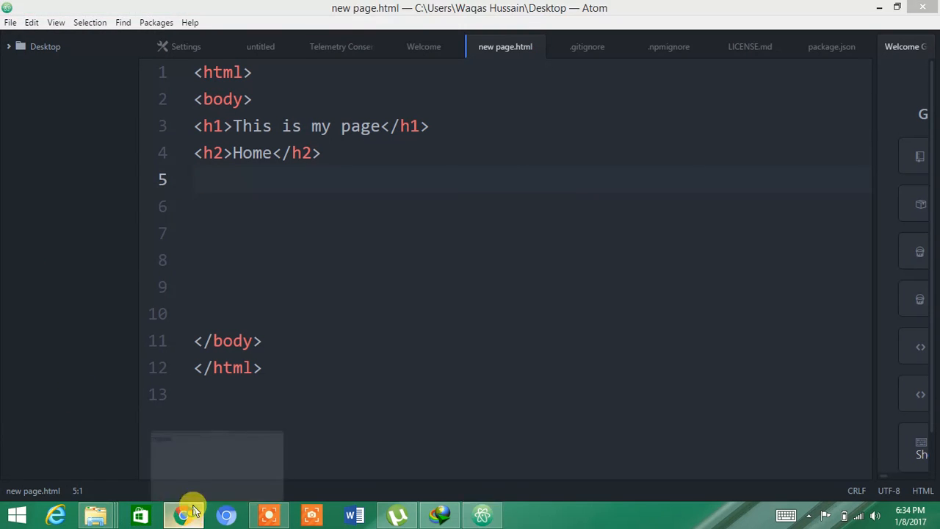
# Switch to Chrome to see 'Home' rendered beneath 'This is my page'.
pyautogui.click(180, 511)
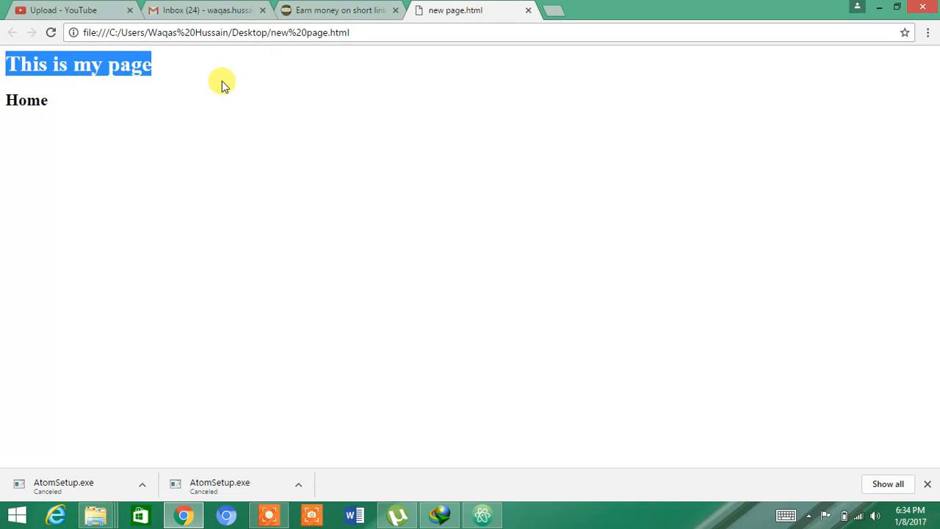
pyautogui.moveTo(331, 505)
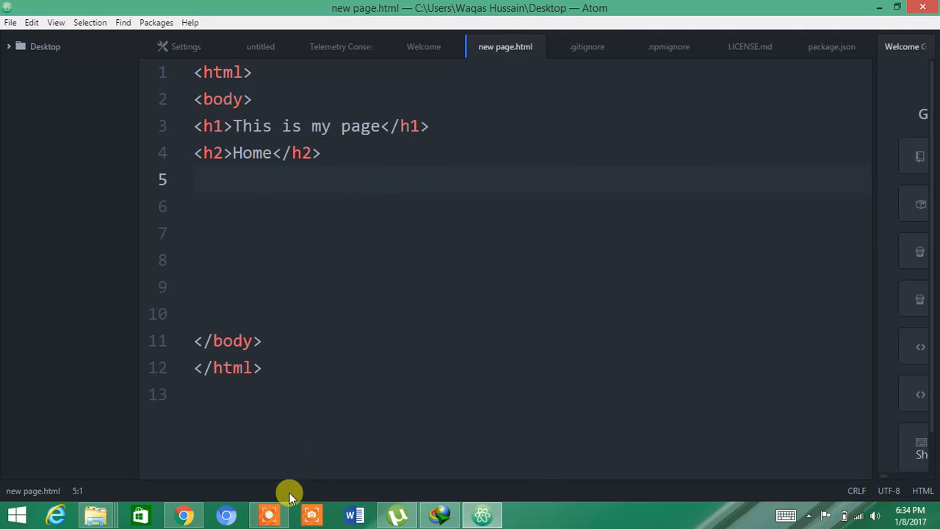
pyautogui.moveTo(450, 100)
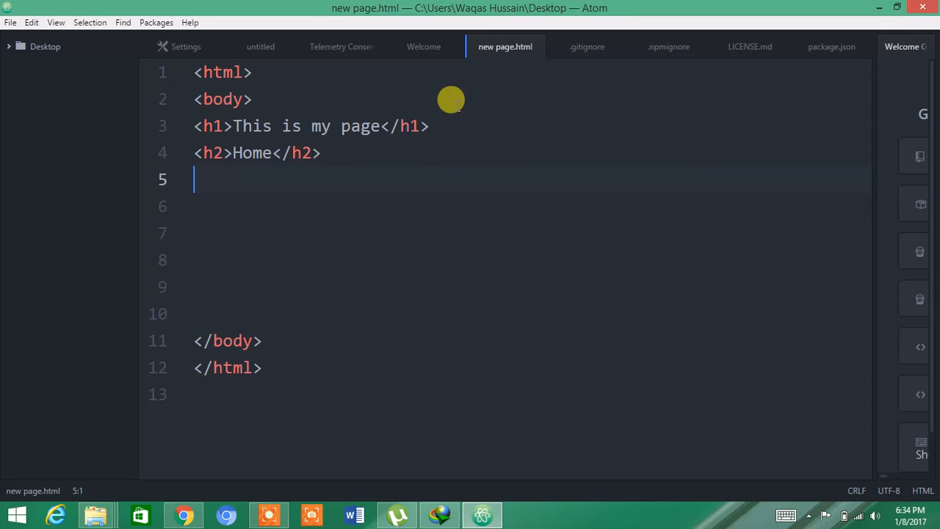
pyautogui.moveTo(283, 238)
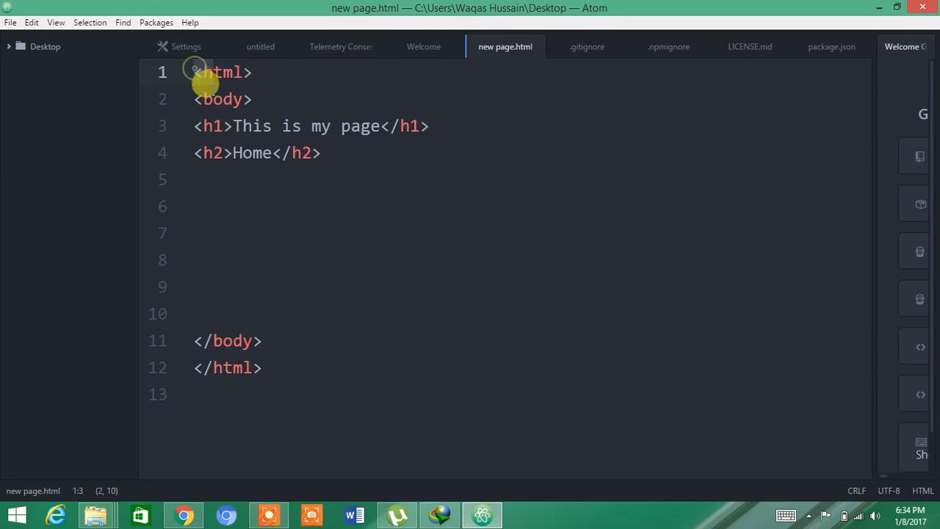
pyautogui.click(195, 205)
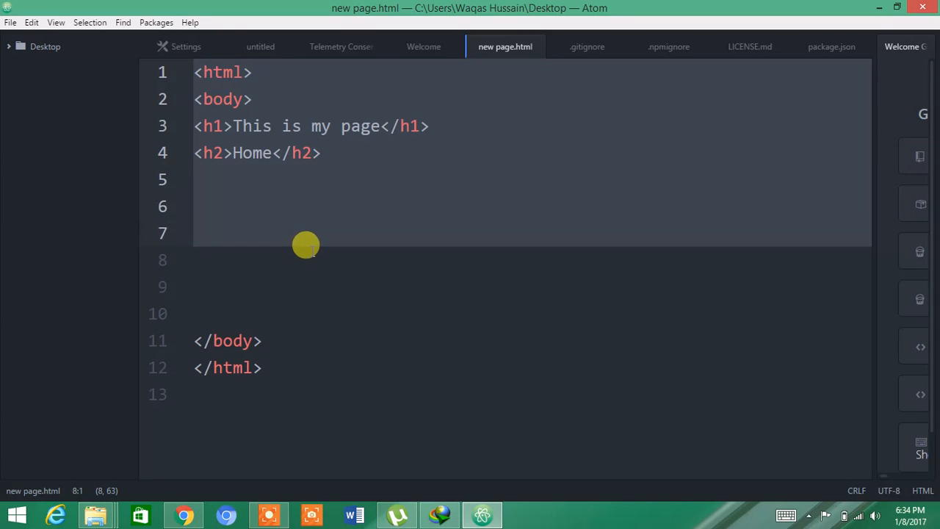
pyautogui.moveTo(411, 140)
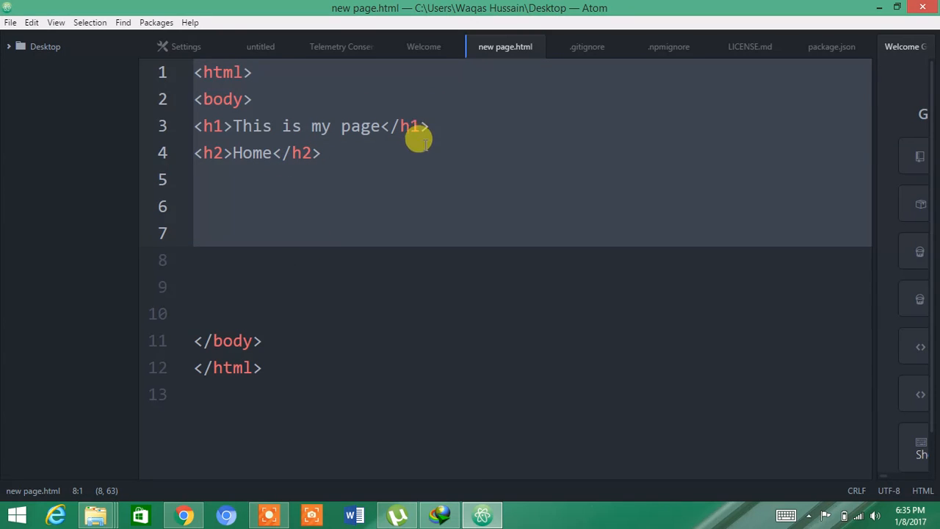
pyautogui.click(238, 206)
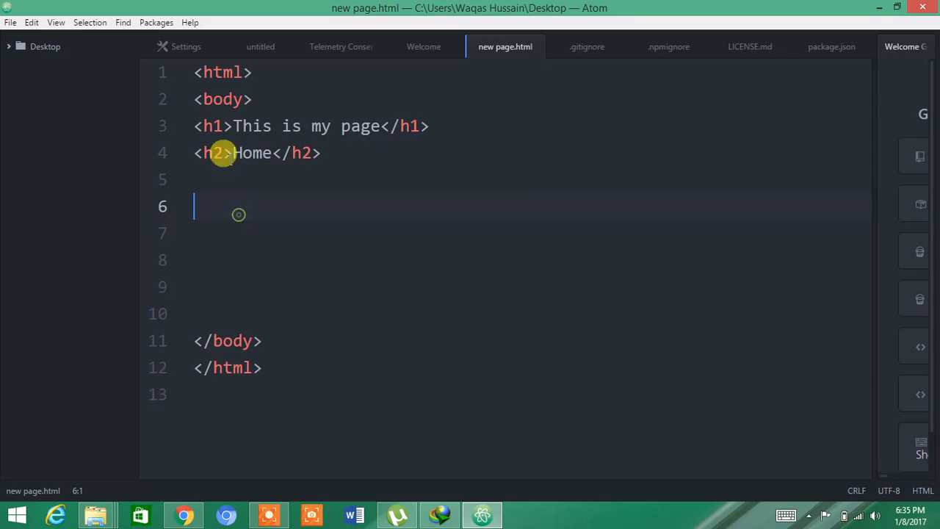